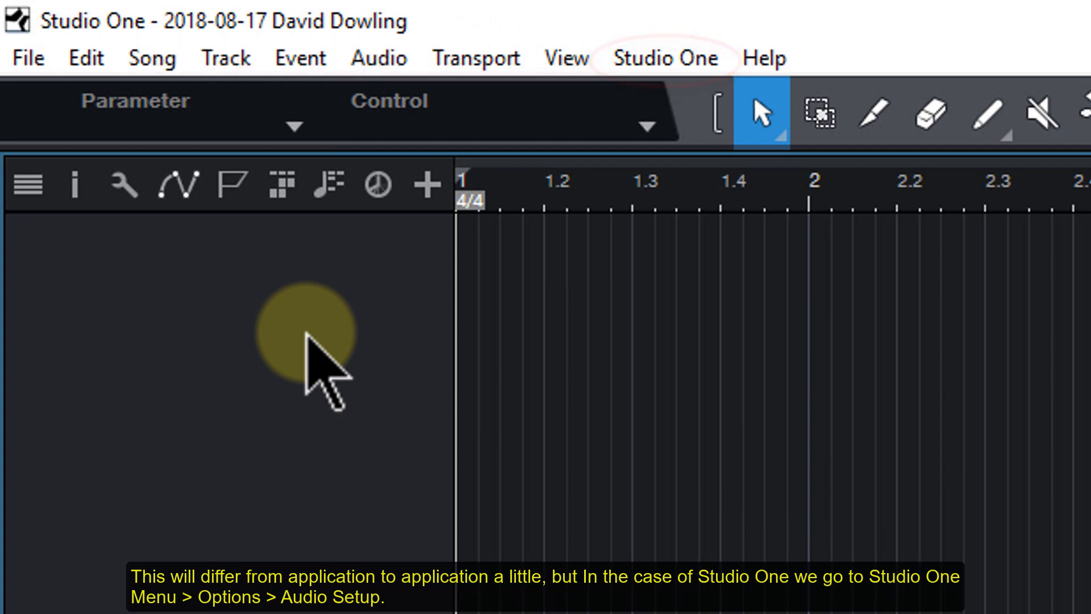
Step: Open Studio One's Options window from the application menu
{"action": "left_click", "coordinate": [662, 57]}
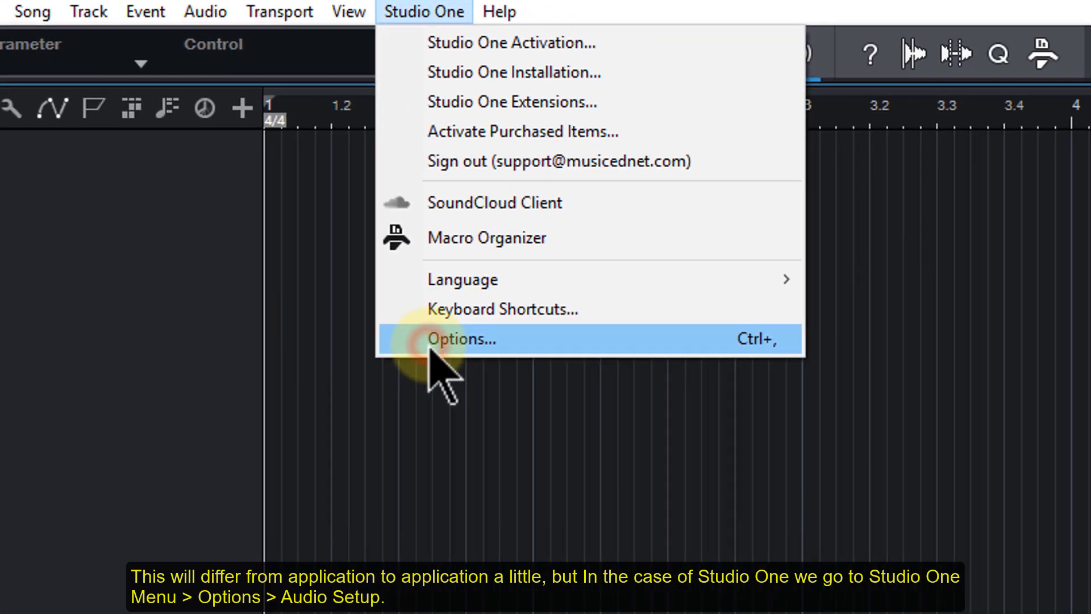
{"action": "left_click", "coordinate": [461, 338]}
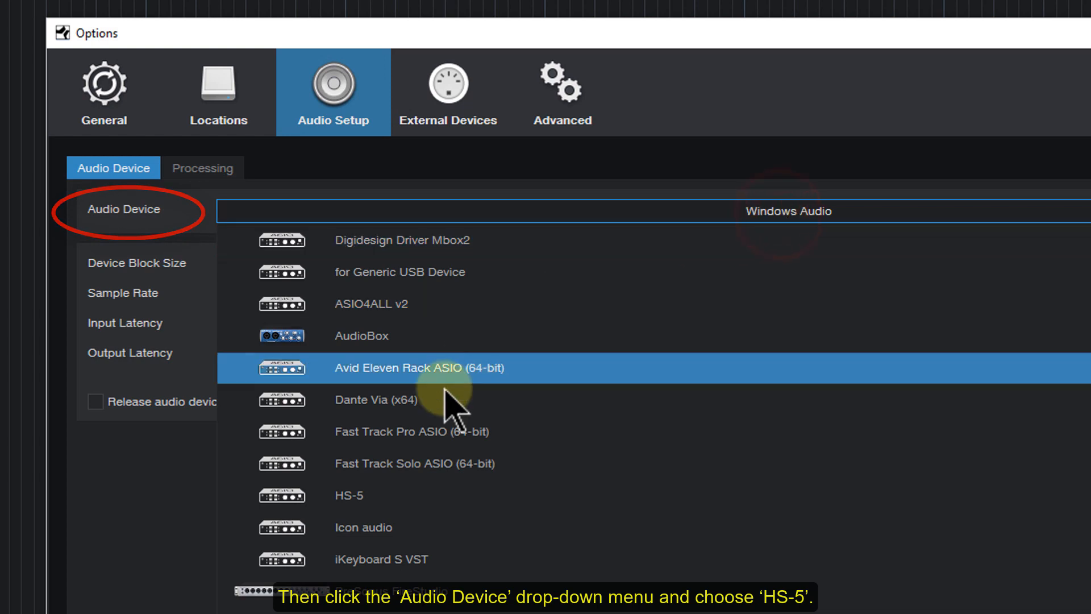
Step: Select HS-5 from the Audio Device list
{"action": "left_click", "coordinate": [350, 495]}
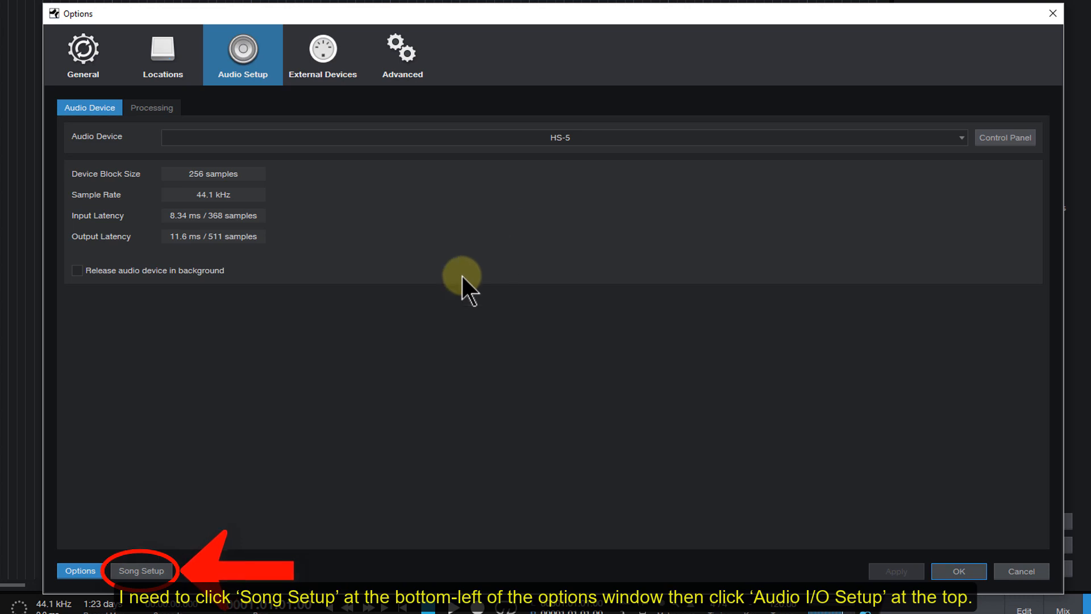
Step: Open the song's Audio I/O Setup, check the Outputs, then return to Inputs
{"action": "left_click", "coordinate": [142, 571]}
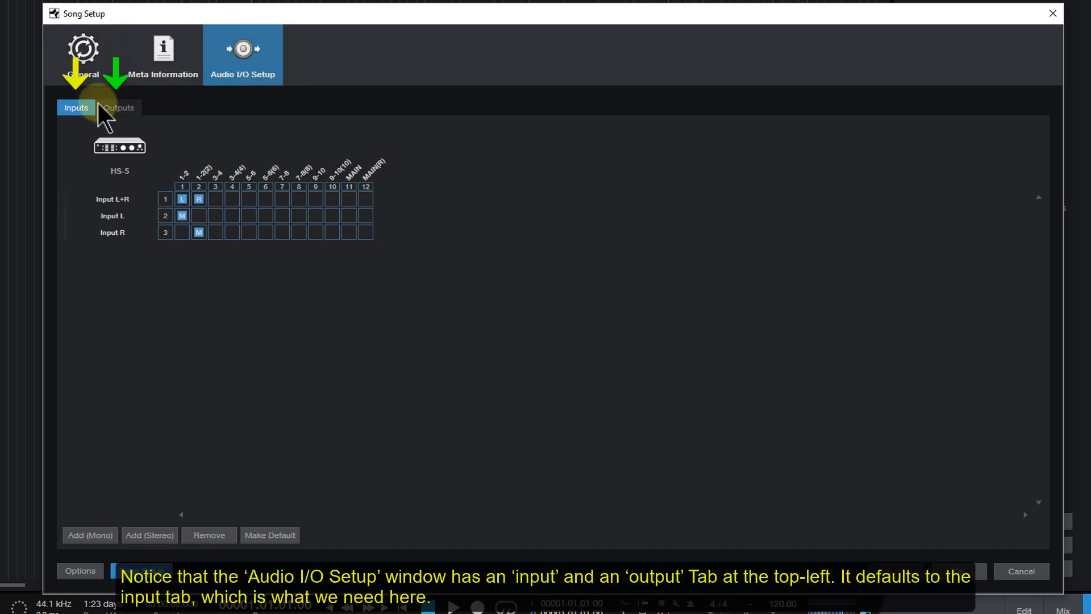
{"action": "left_click", "coordinate": [117, 108]}
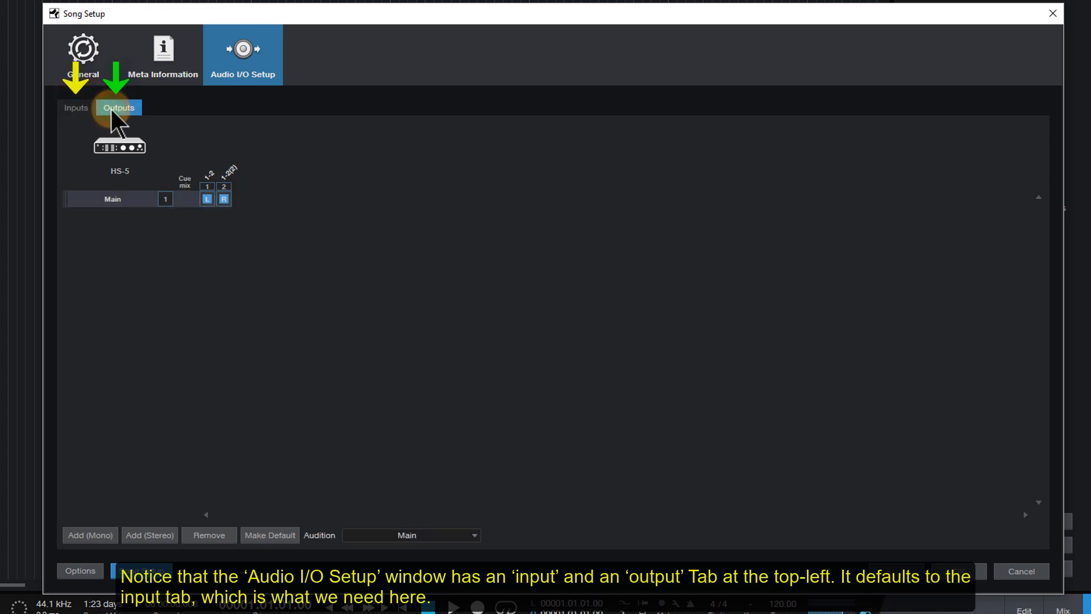
{"action": "left_click", "coordinate": [75, 107]}
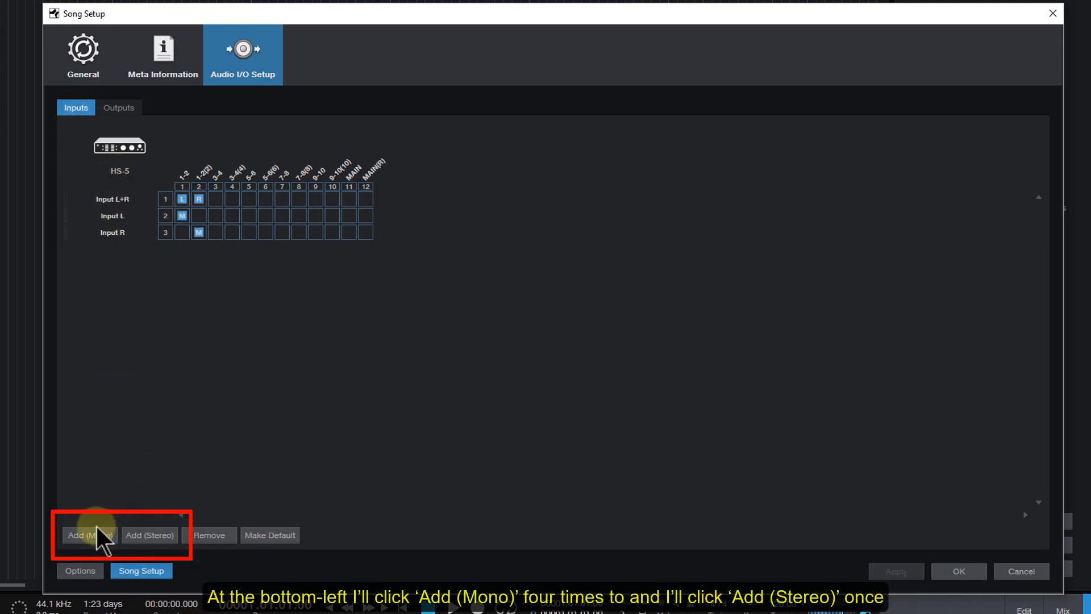
Step: Add mono and stereo inputs, then remove the default Input L+R, L and R
{"action": "left_click", "coordinate": [89, 535]}
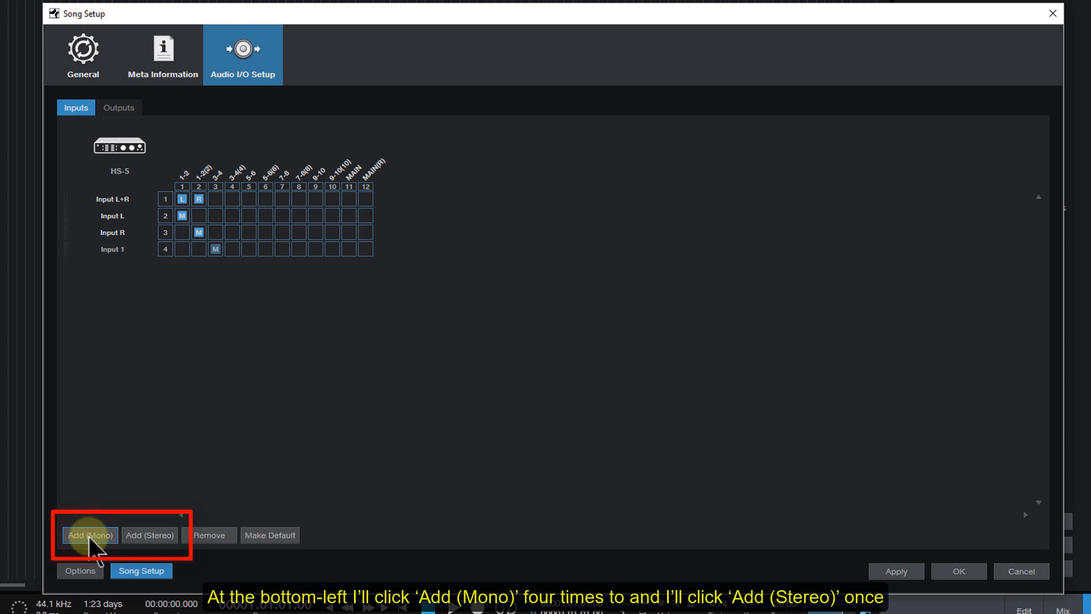
{"action": "left_click", "coordinate": [89, 536]}
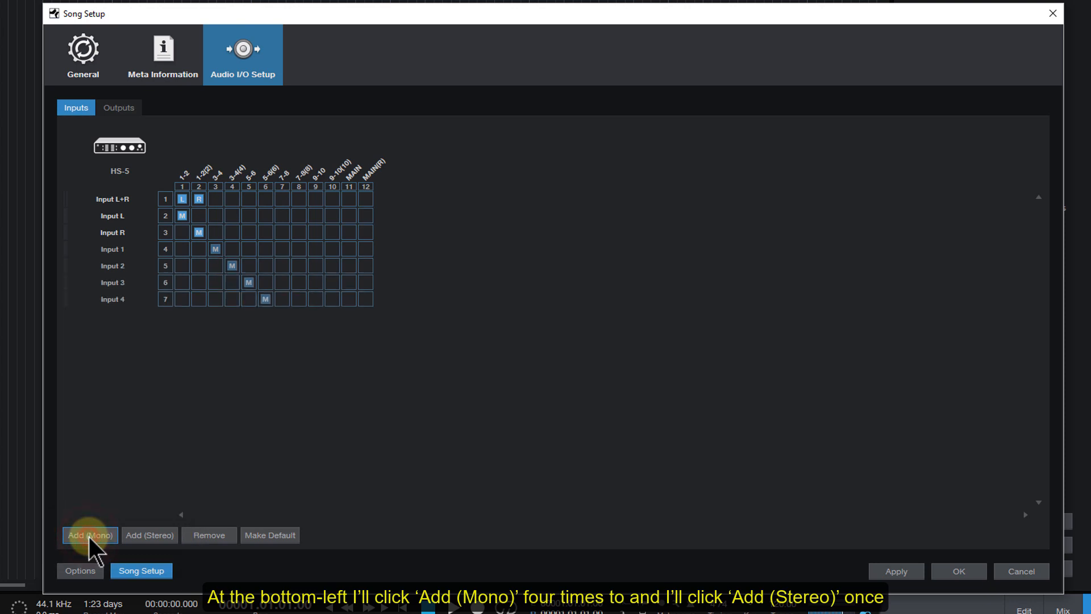
{"action": "left_click", "coordinate": [149, 535]}
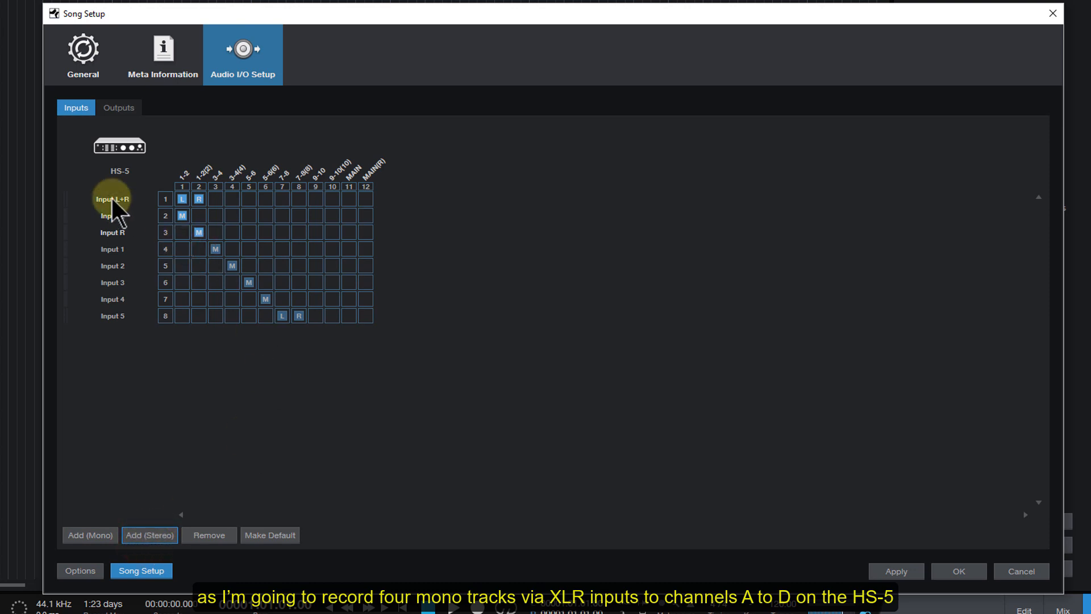
{"action": "left_click", "coordinate": [112, 199]}
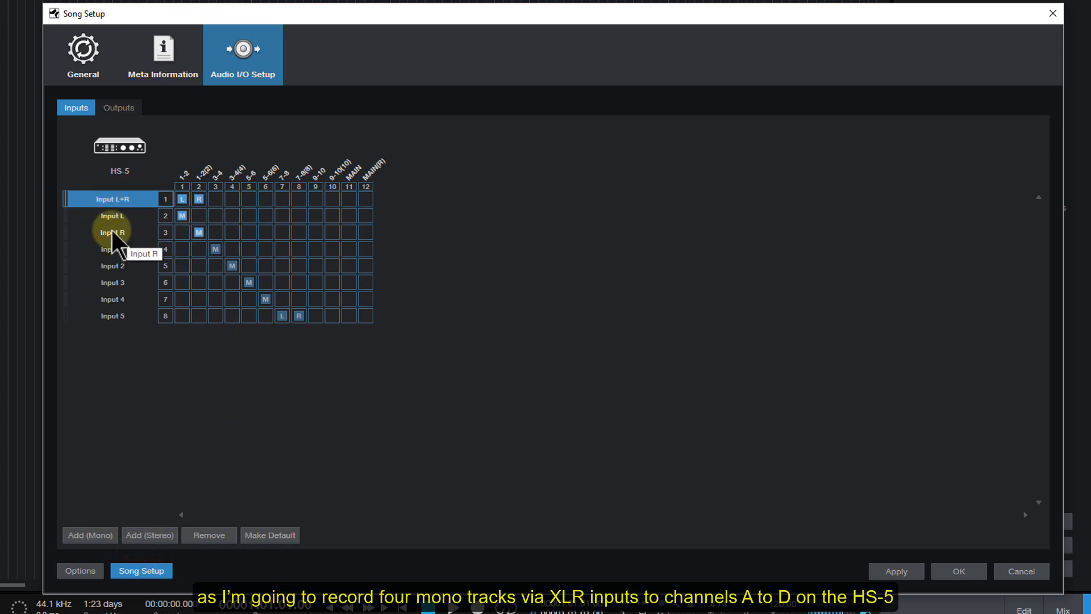
{"action": "left_click", "coordinate": [209, 534]}
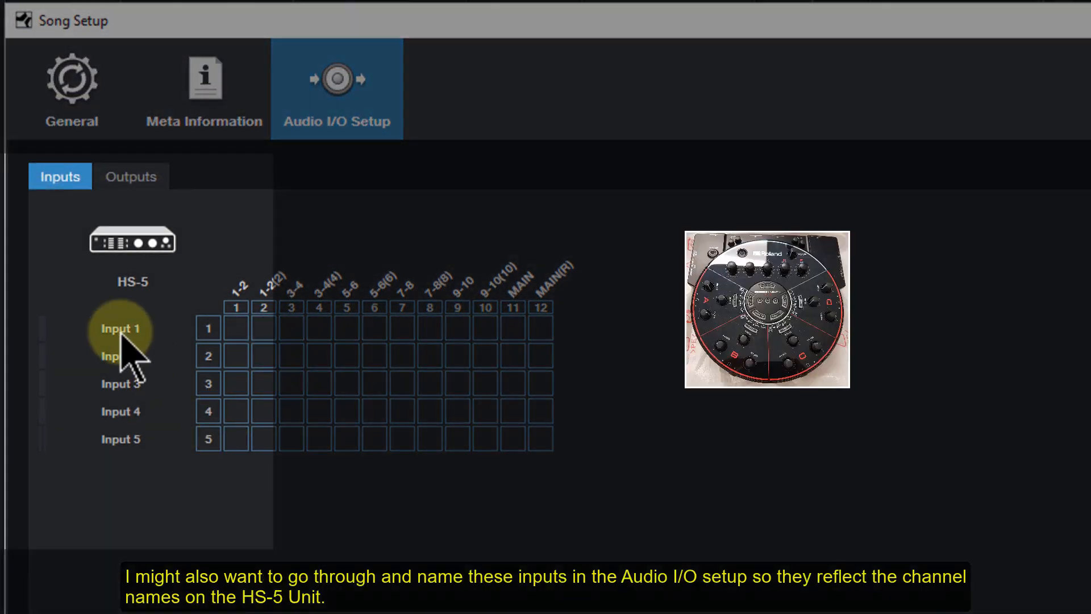
Step: Rename the five inputs Chan A, Chan B, Chan C, Chan D and Chan E
{"action": "double_click", "coordinate": [120, 328]}
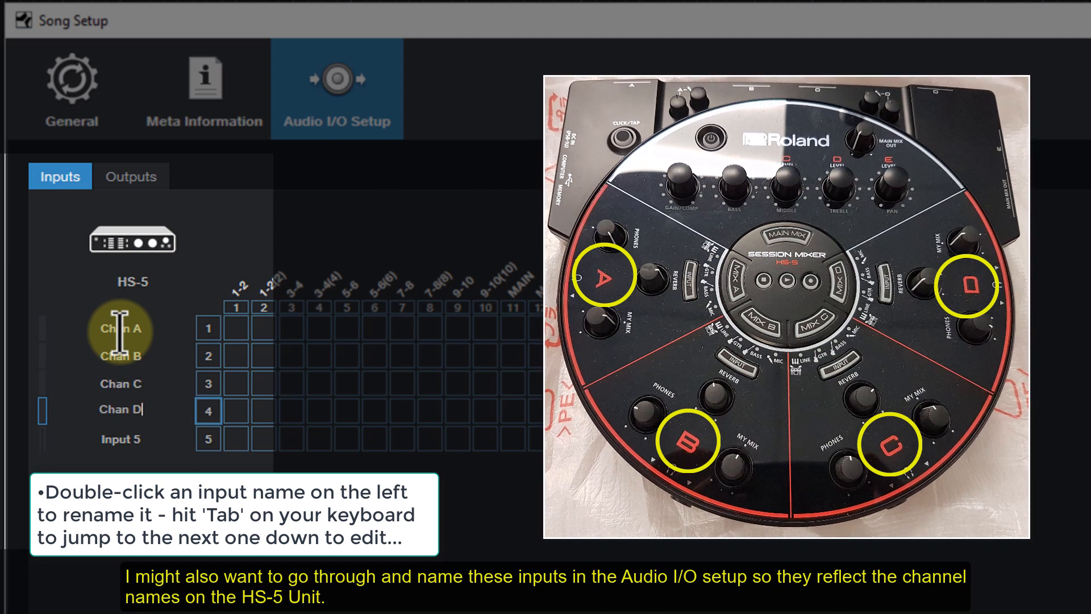
{"action": "type", "text": "Chan E"}
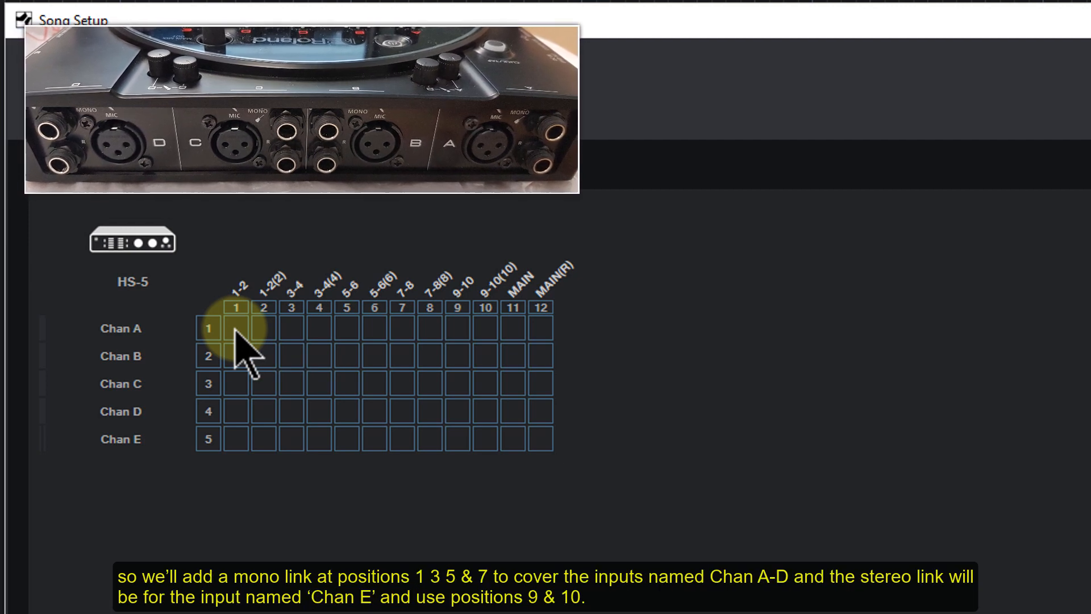
Step: Route Chan A–D to channels 1, 3, 5, 7 and Chan E to 9–10, then view Outputs
{"action": "left_click", "coordinate": [236, 328]}
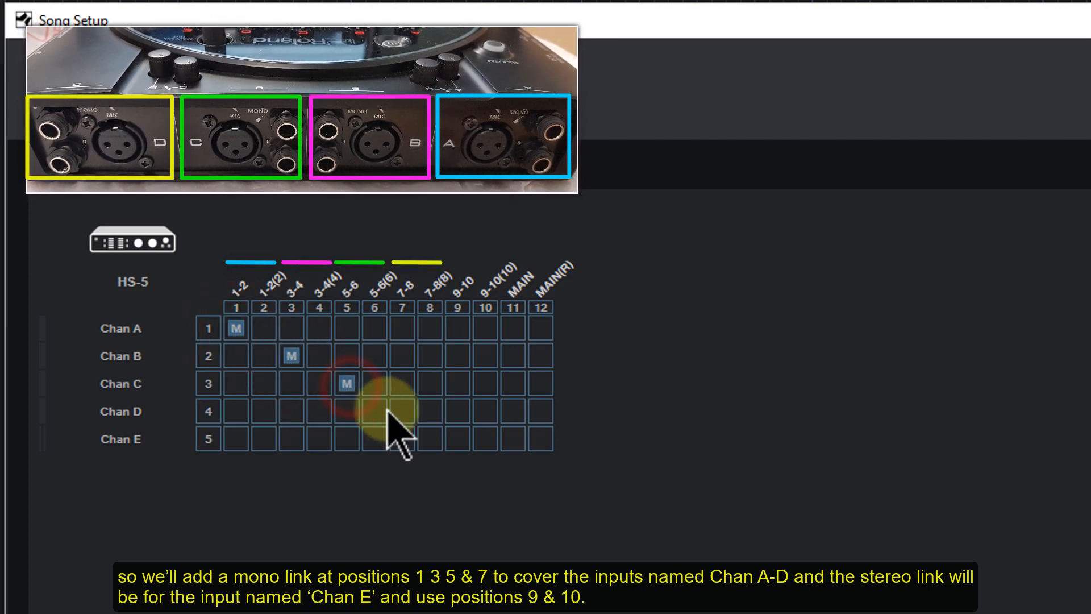
{"action": "left_click", "coordinate": [402, 412]}
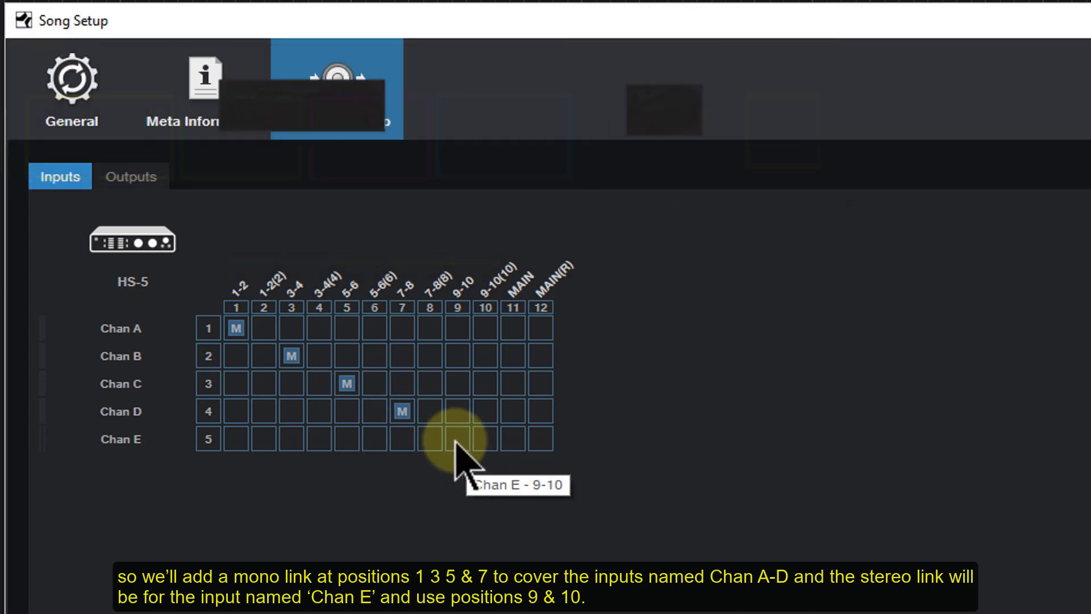
{"action": "left_click", "coordinate": [457, 438]}
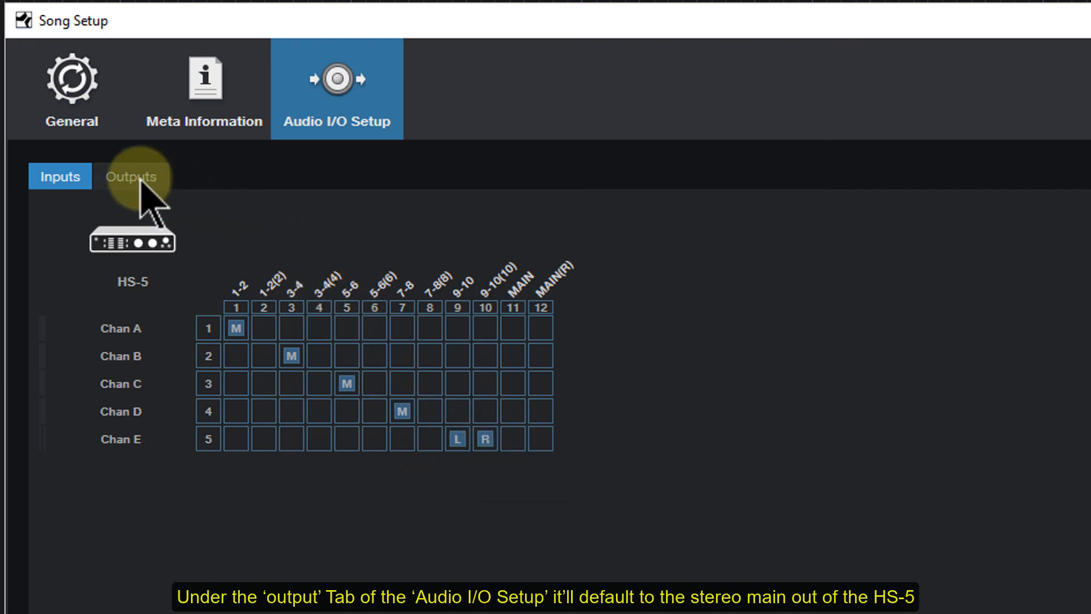
{"action": "left_click", "coordinate": [131, 176]}
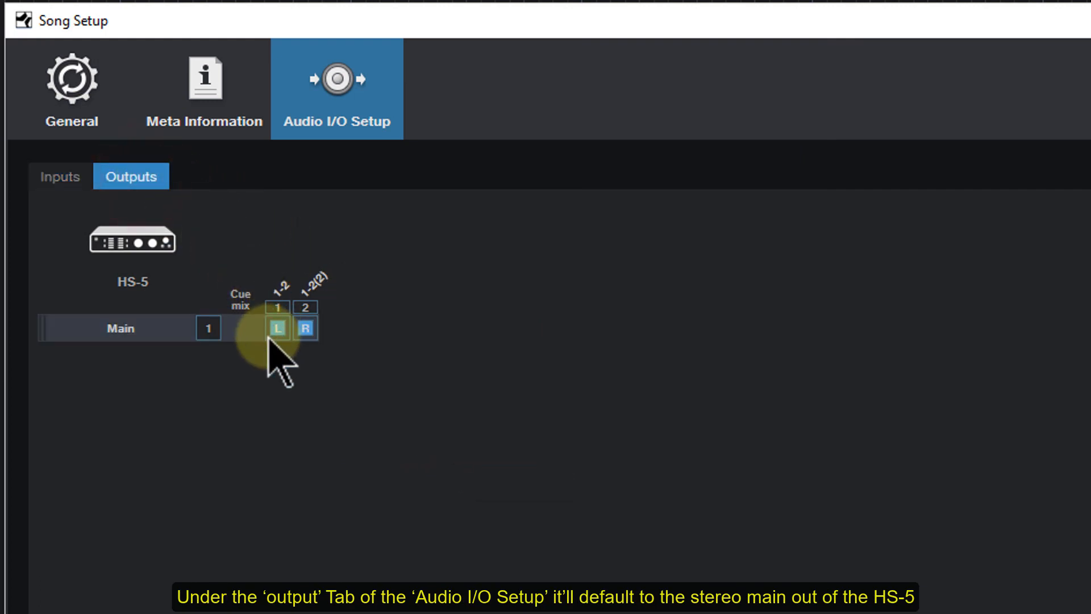